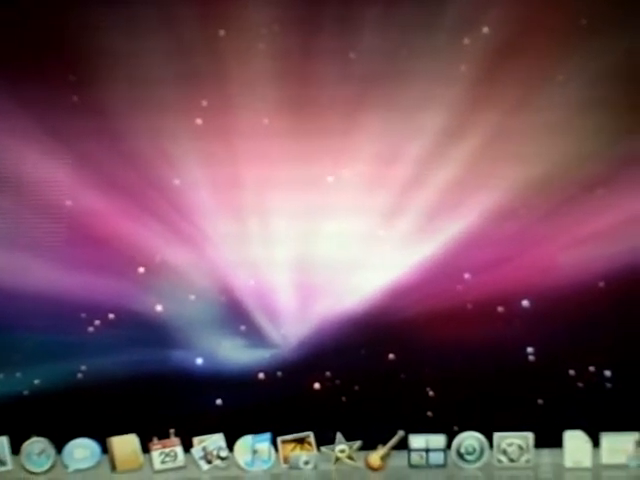
Show all System Preferences panes, including Bluetooth and Network
{"action": "left_click", "coordinate": [464, 456]}
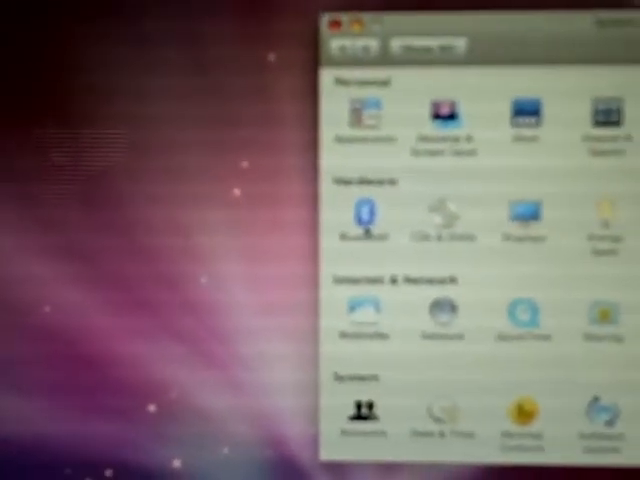